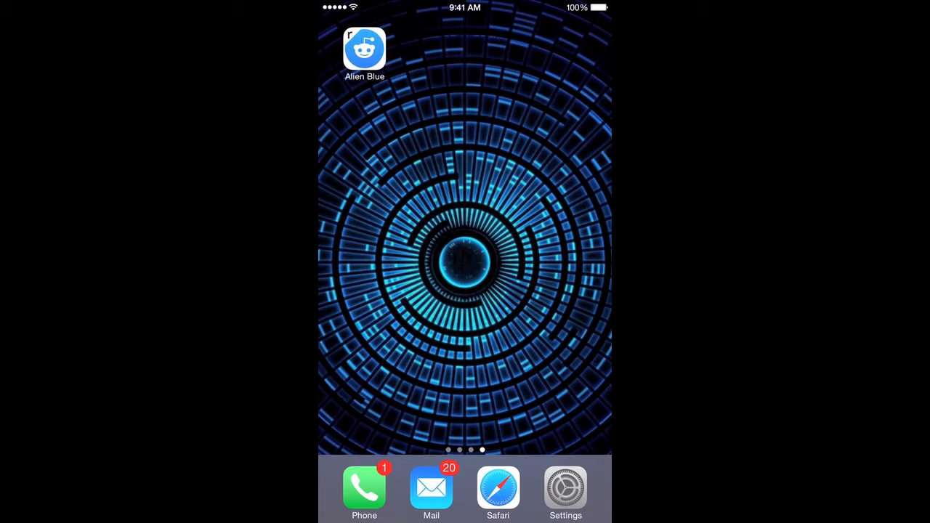
# Launch Alien Blue from the iOS Home Screen to reach its main reddit menu
pyautogui.click(363, 48)
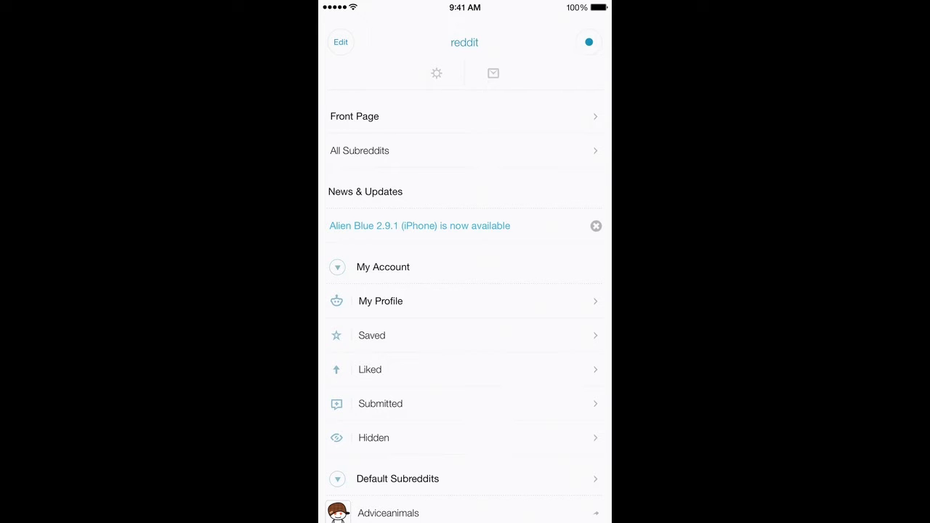
# Open the Gaming subreddit from the Default Subreddits section of the sidebar
pyautogui.scroll(3)
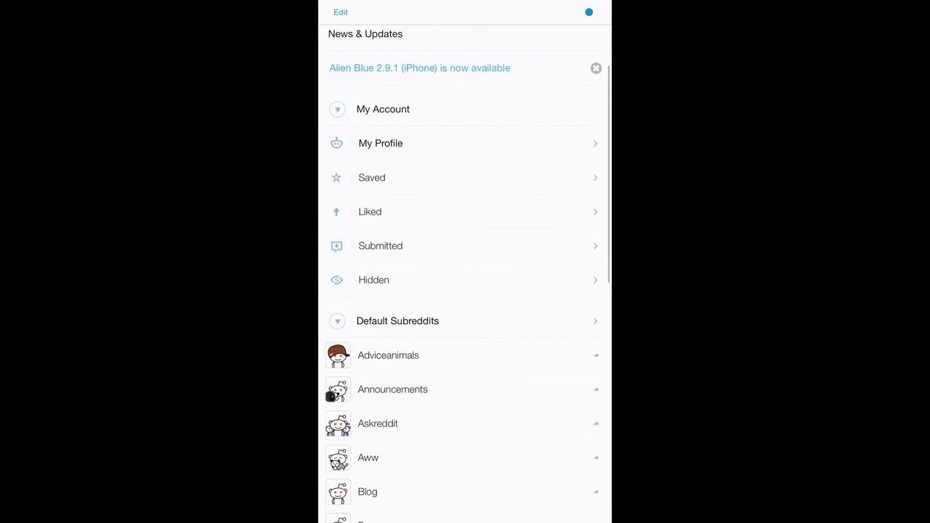
pyautogui.scroll(-3)
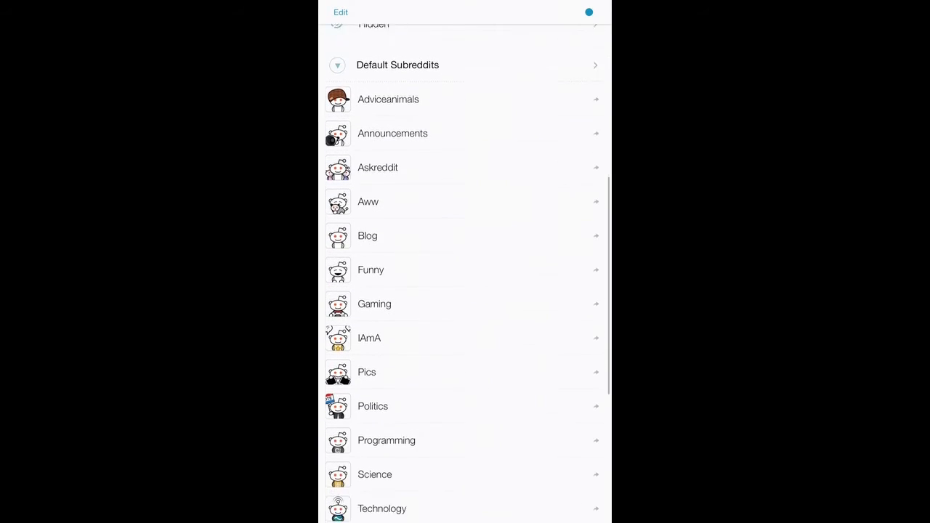
pyautogui.scroll(-3)
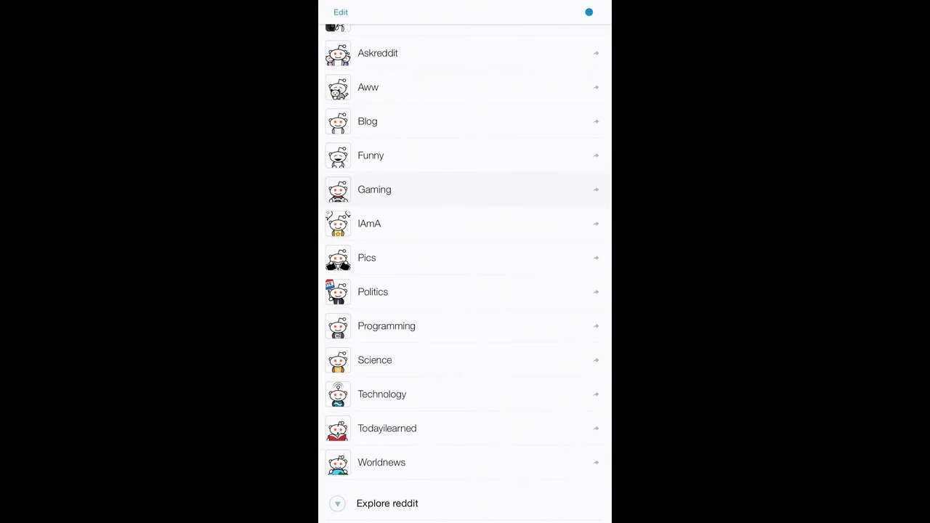
pyautogui.click(375, 189)
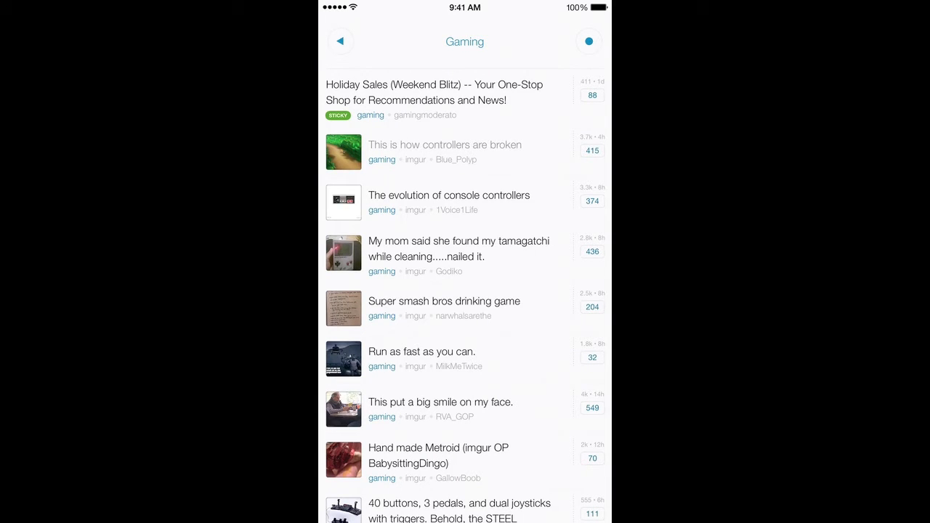
# View 'The evolution of console controllers' post, go back, then open 'Run as fast as you can.'
pyautogui.click(448, 195)
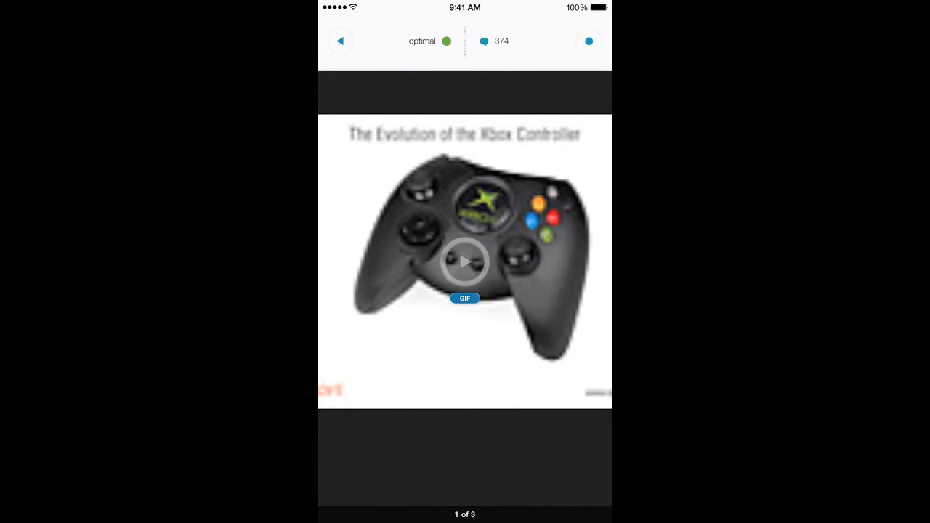
pyautogui.click(340, 41)
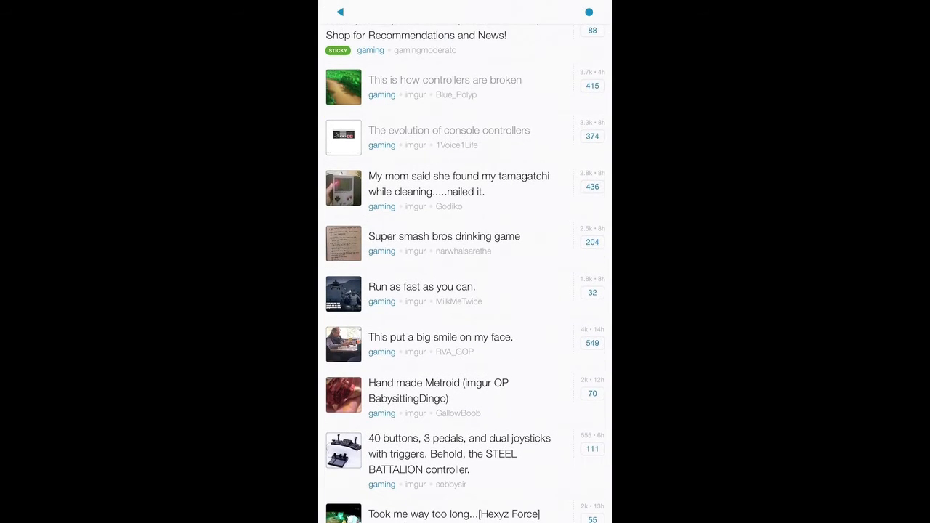
pyautogui.click(422, 286)
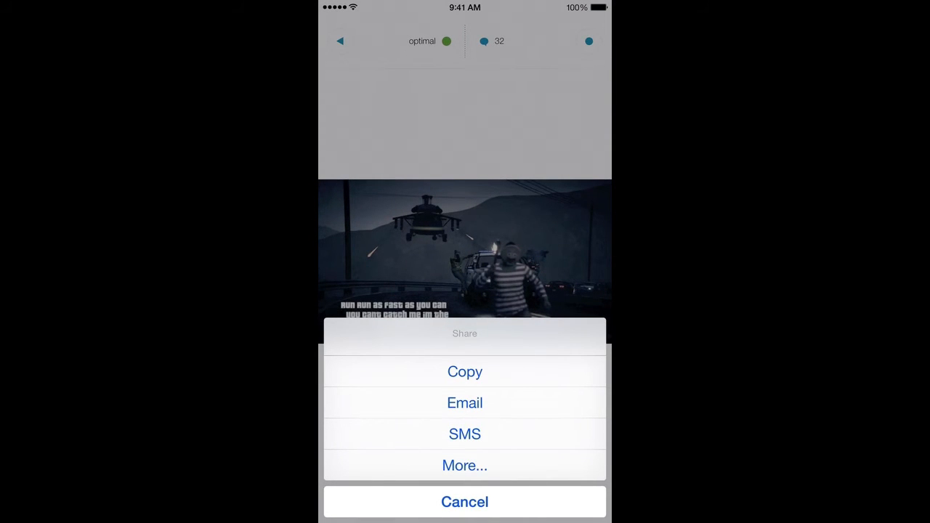
# Cancel the share sheet and open the comments thread for 'Run as fast as you can.'
pyautogui.click(465, 501)
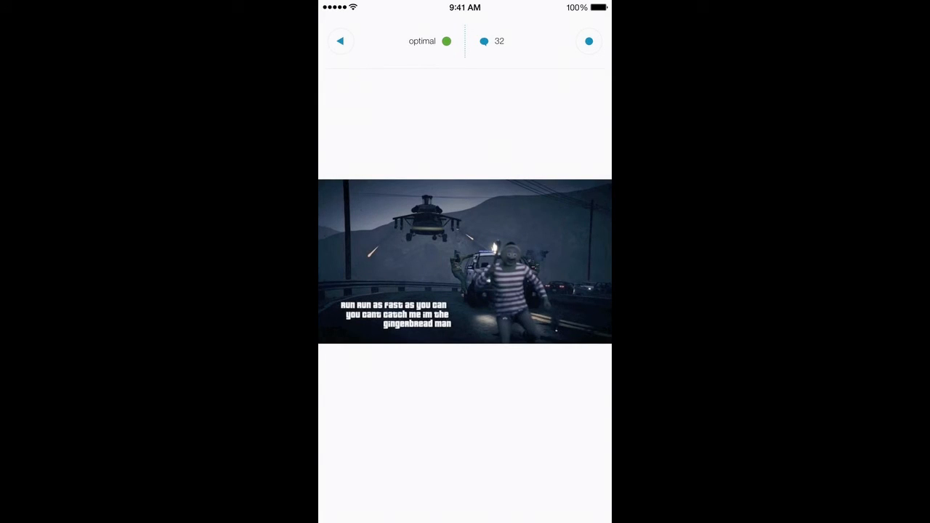
pyautogui.click(491, 40)
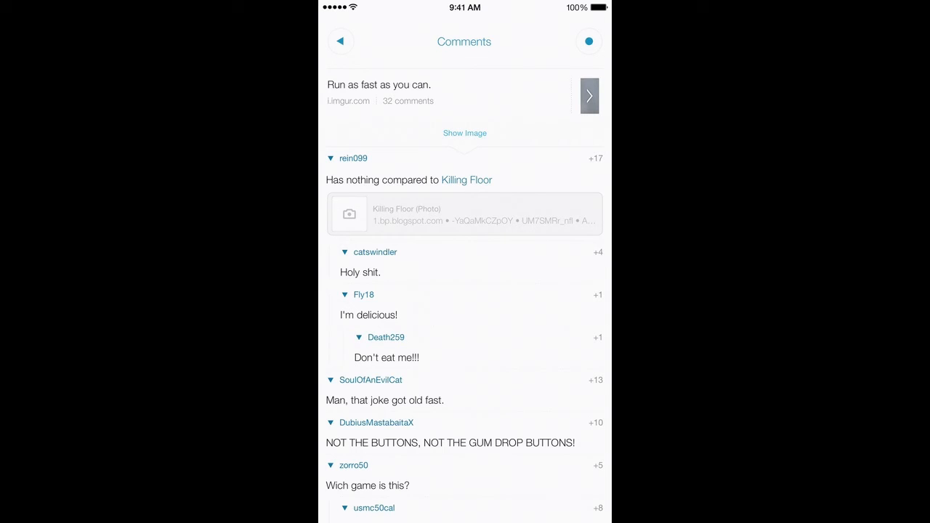
# Return from the comments to the Gaming subreddit post list
pyautogui.click(340, 41)
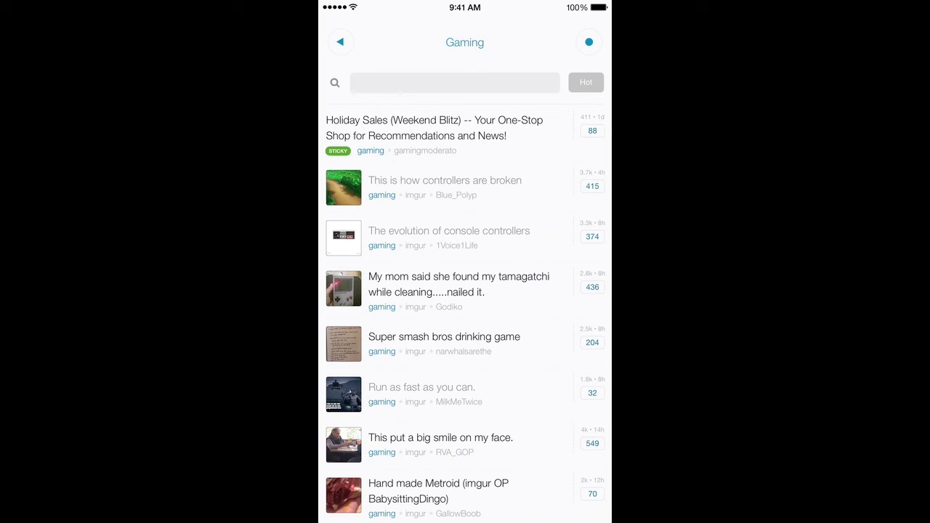
# Open the circular quick-action menu and rotate through Karma, New Post, Gallery, Subscribe and Sidebar
pyautogui.click(588, 41)
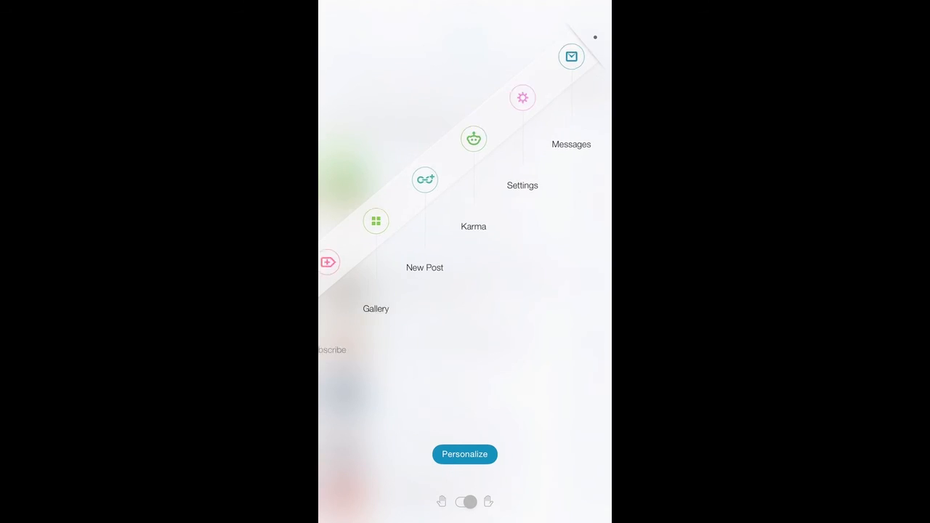
pyautogui.scroll(-3)
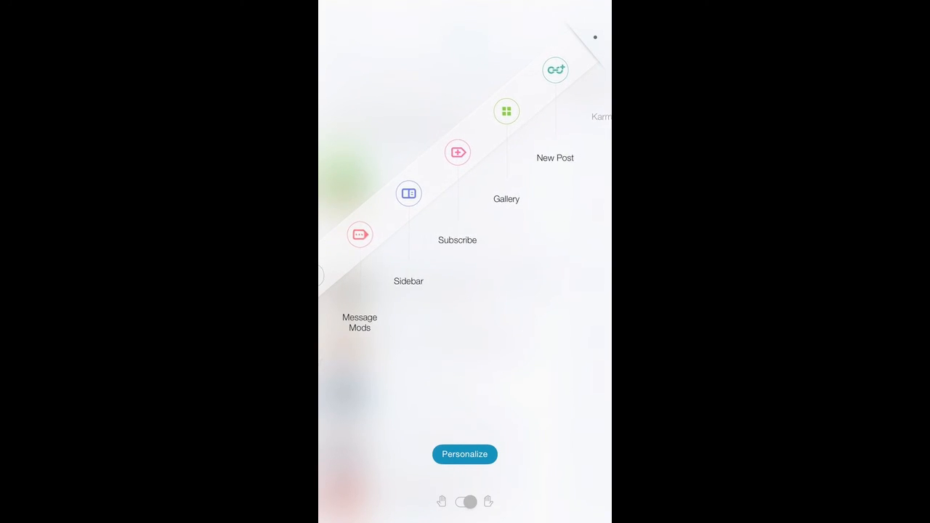
pyautogui.scroll(-3)
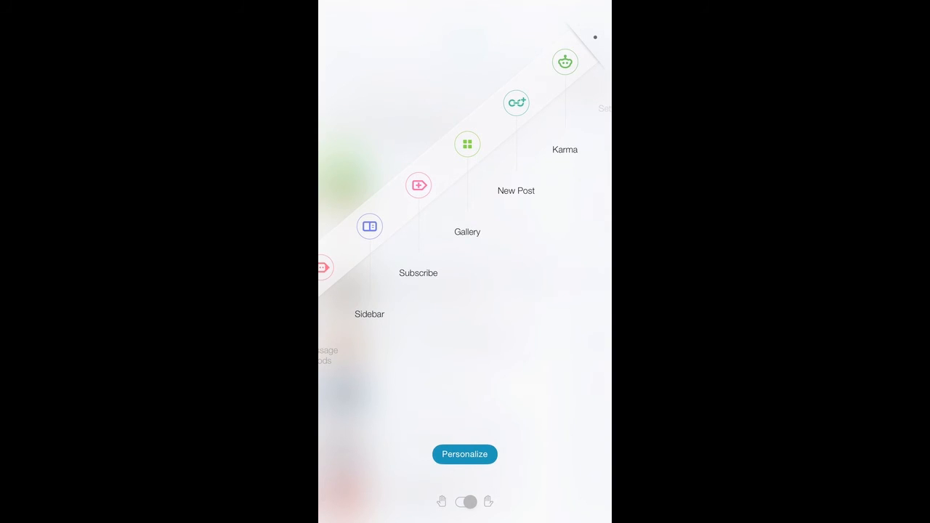